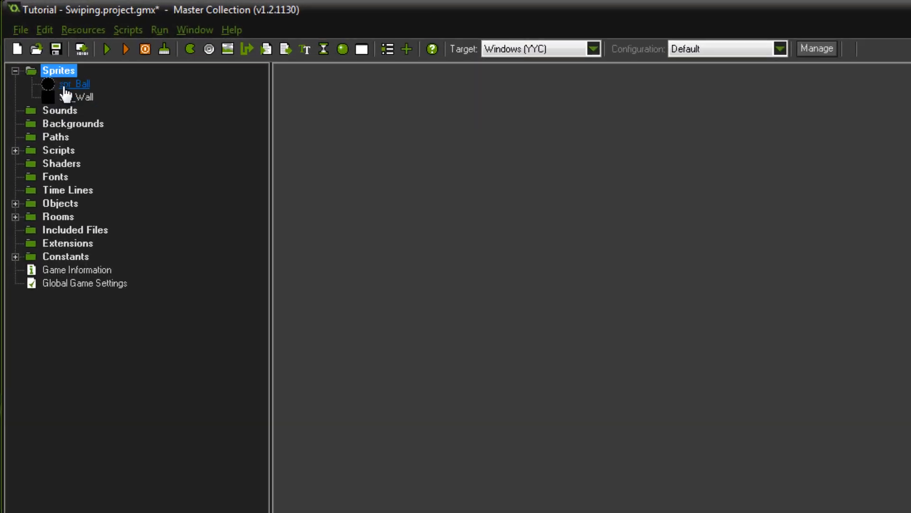
Inspect the ball and wall sprite properties, closing each afterward
double_click(72, 83)
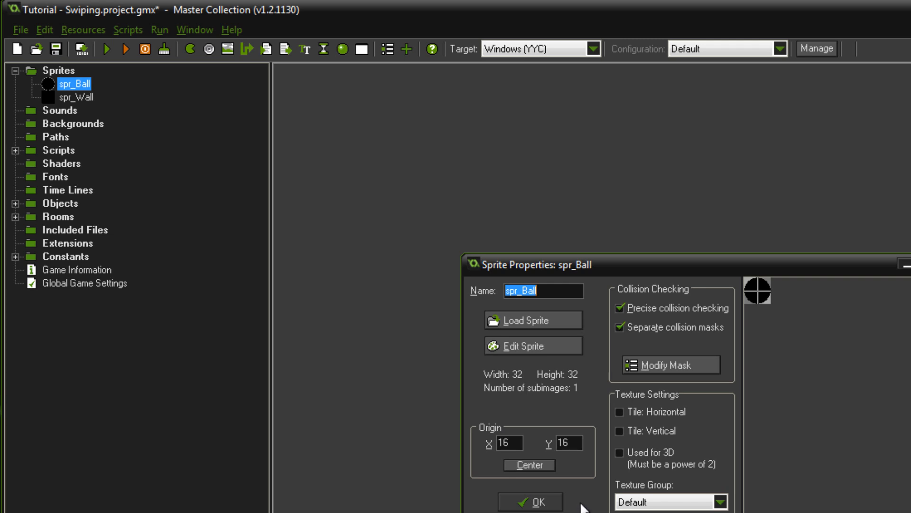
click(530, 501)
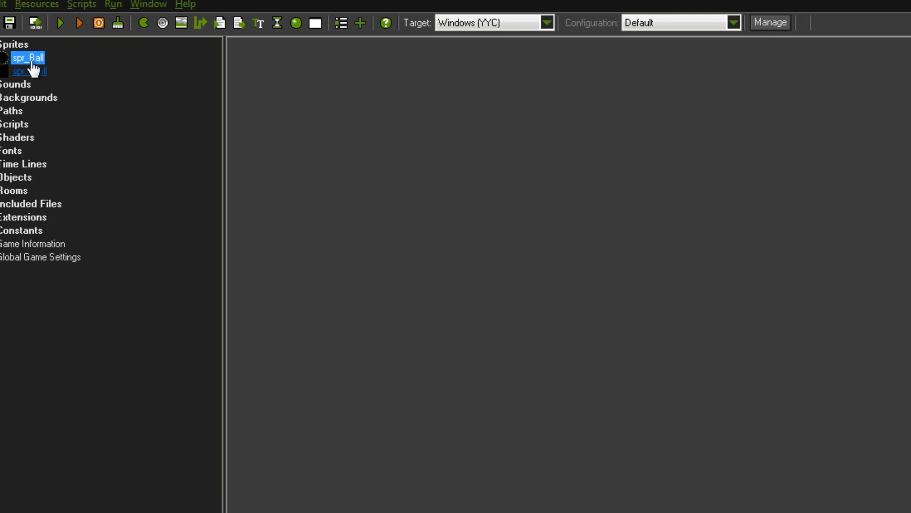
double_click(27, 71)
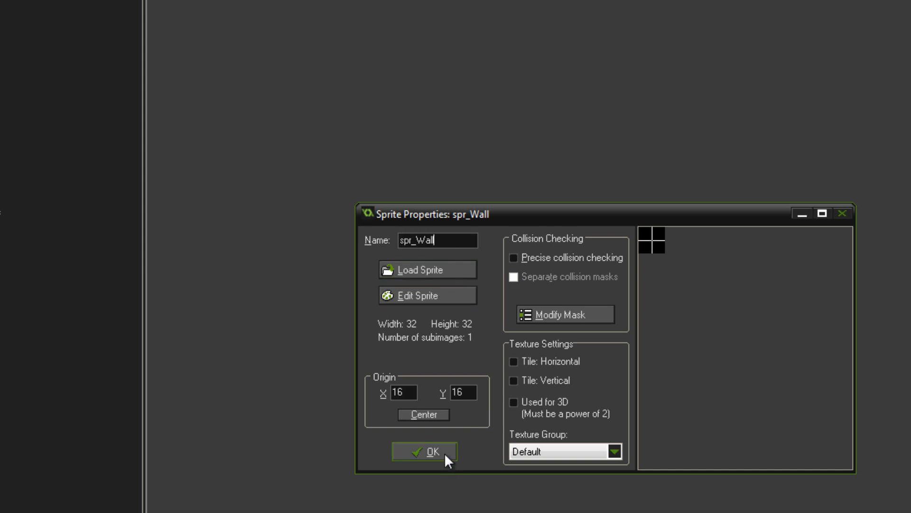
click(423, 451)
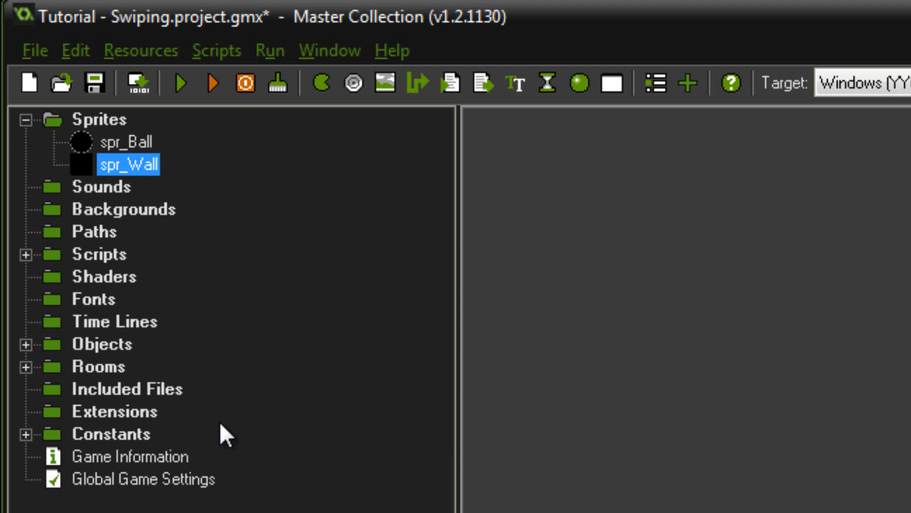
mouse_move(38, 370)
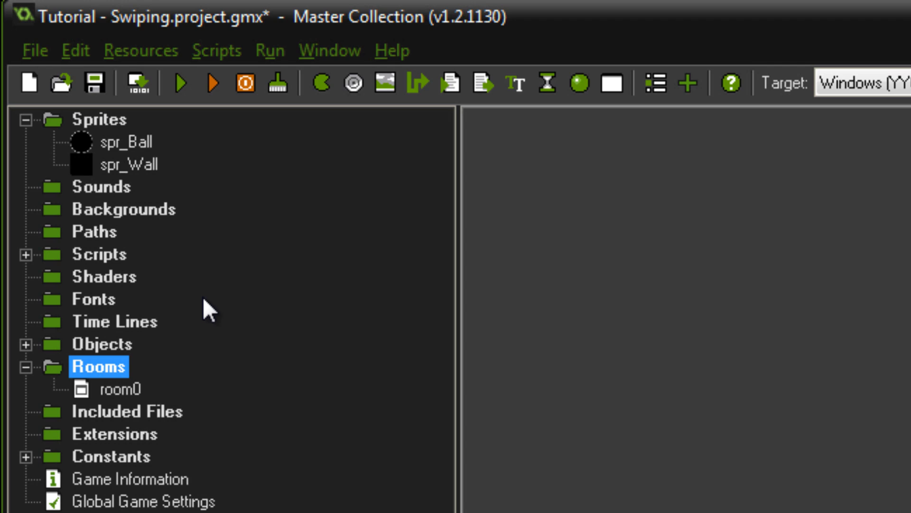
Open room0 to view the placed ball and wall, then the wall object's properties
click(119, 388)
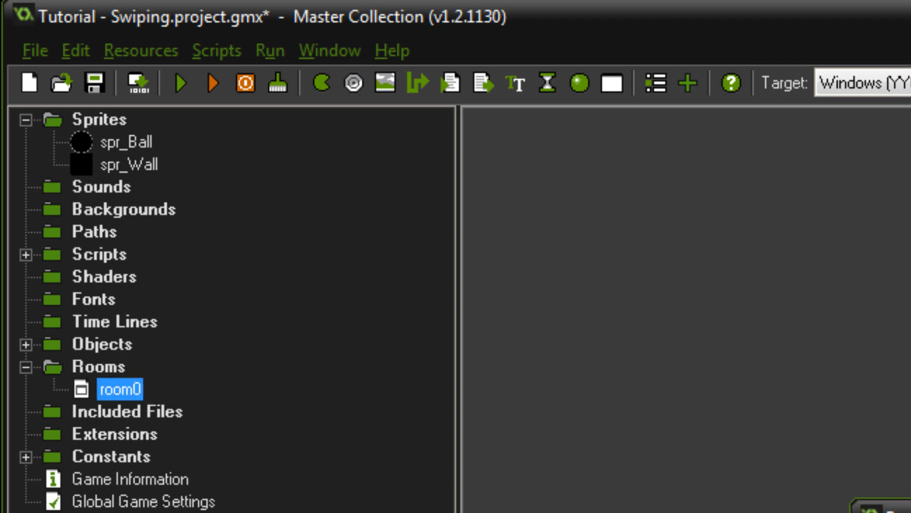
double_click(119, 388)
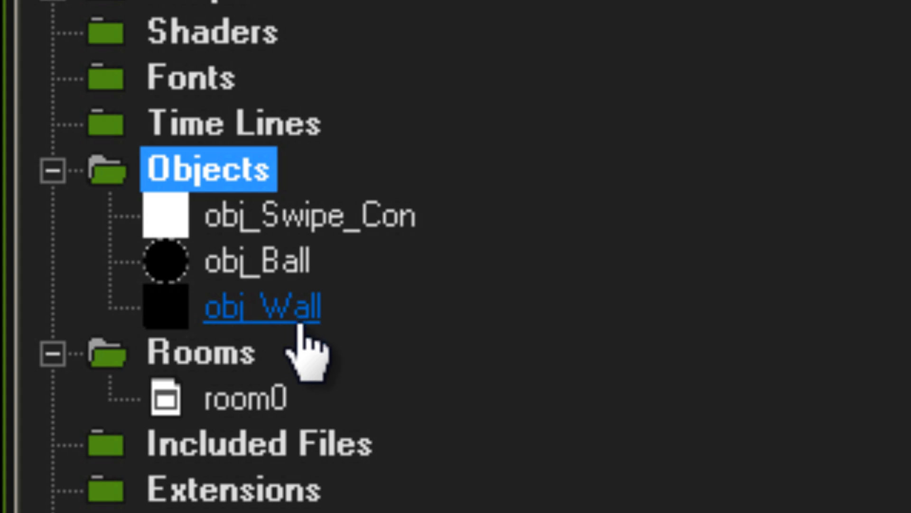
double_click(261, 307)
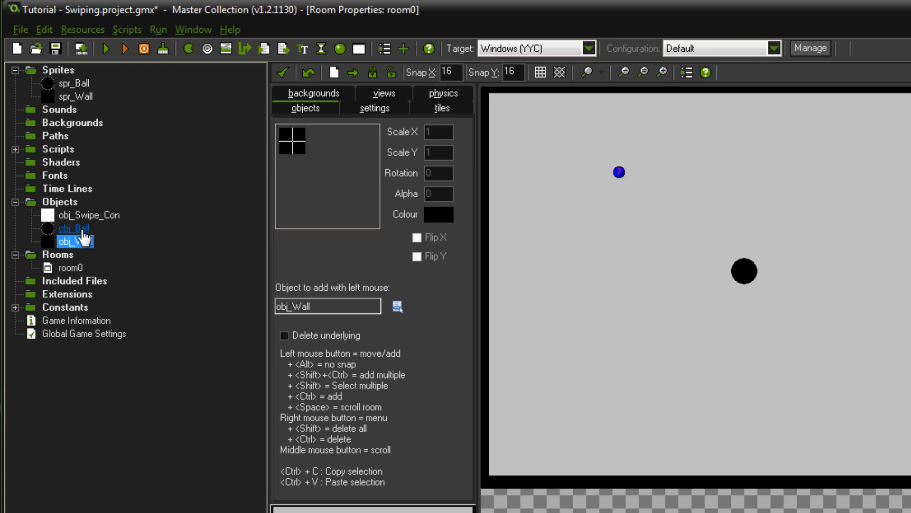
Review obj_Ball's obj_Wall collision code calling move_bounce_solid(true), then close it
double_click(74, 228)
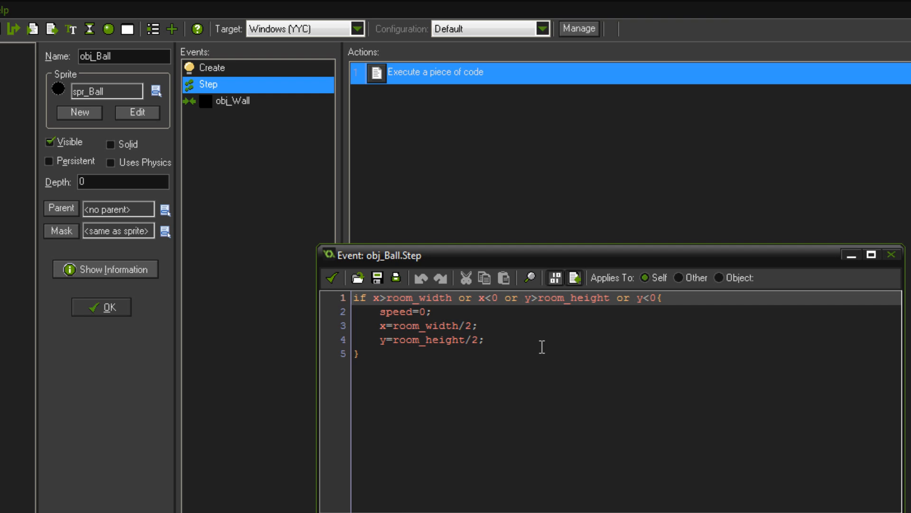
mouse_move(528, 341)
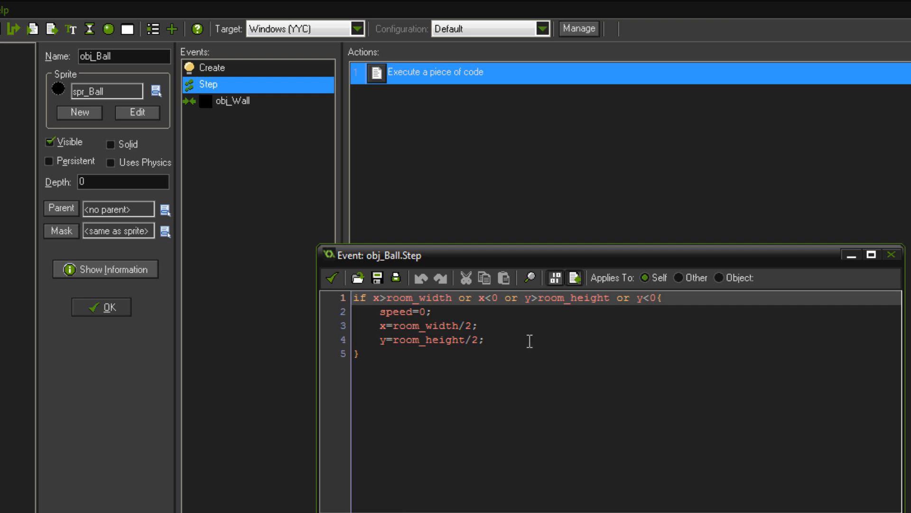
mouse_move(537, 336)
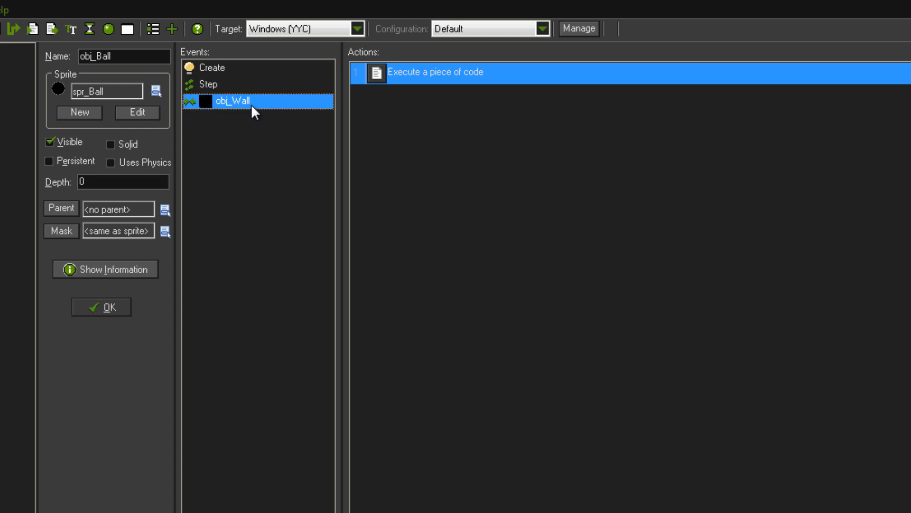
double_click(435, 72)
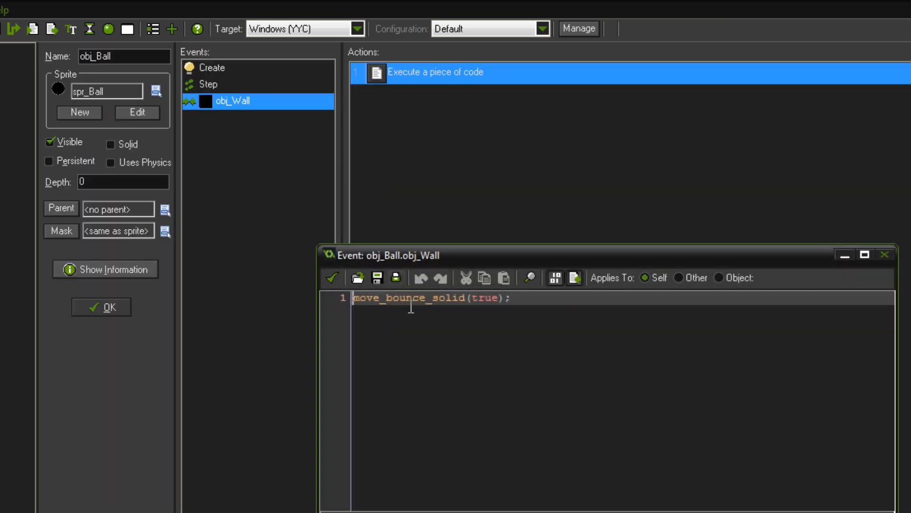
double_click(479, 298)
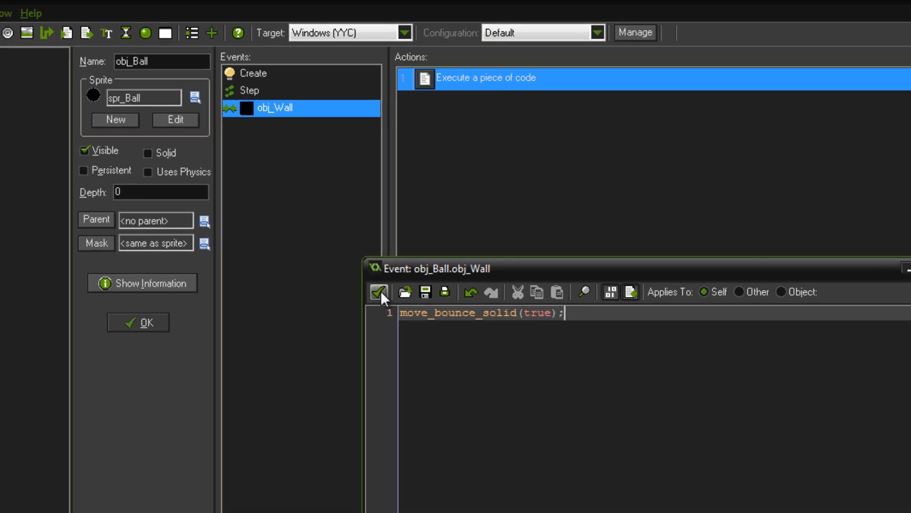
click(379, 292)
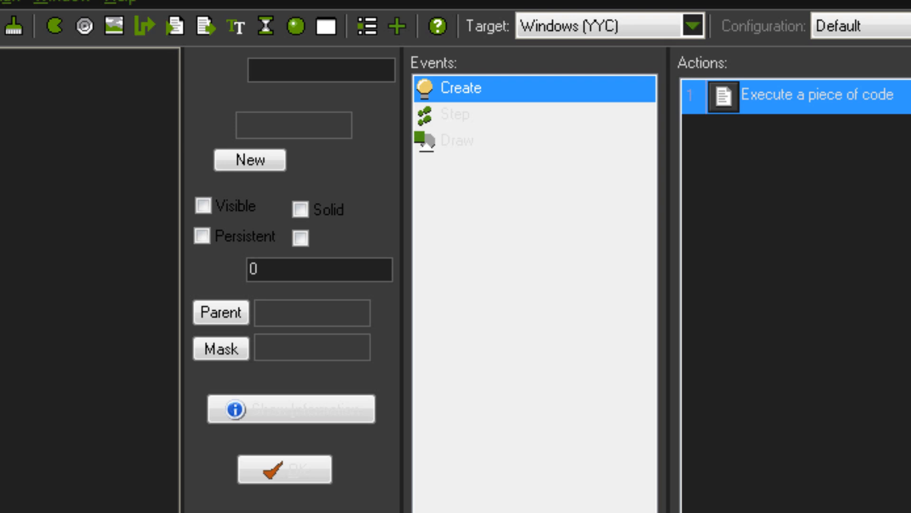
double_click(819, 95)
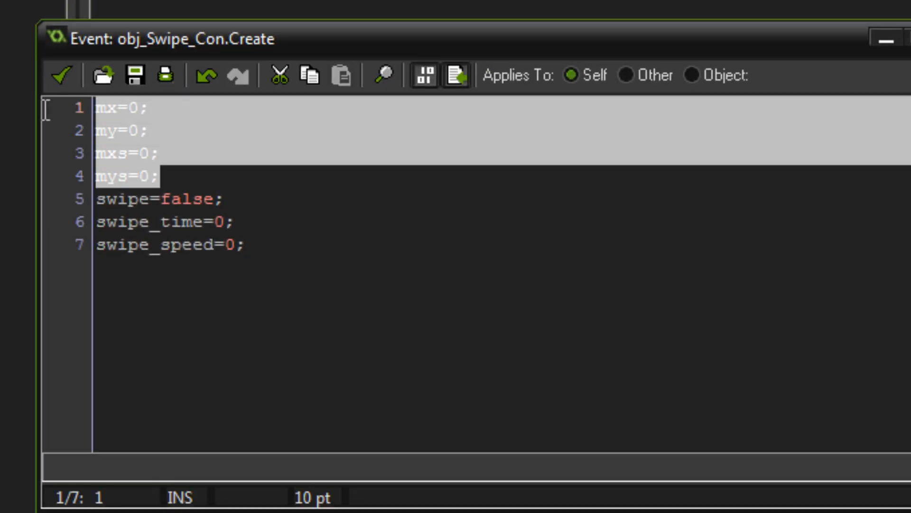
mouse_move(212, 183)
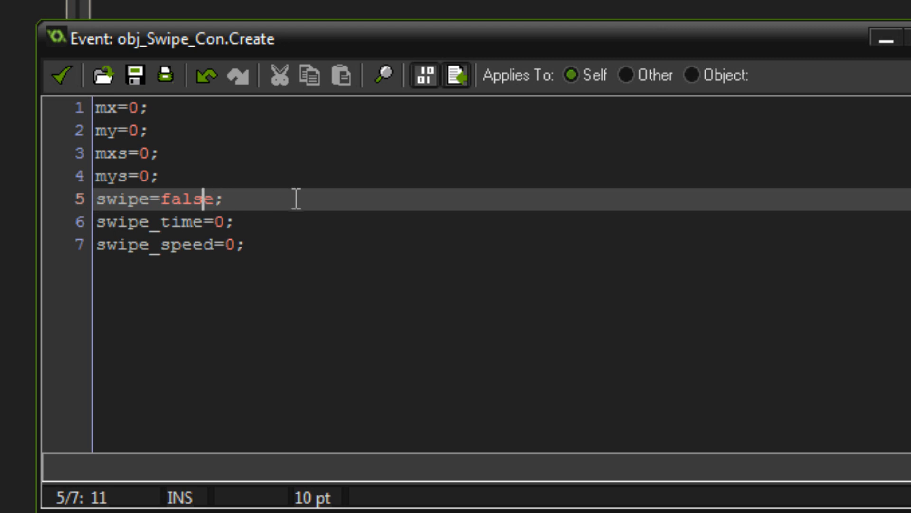
mouse_move(184, 230)
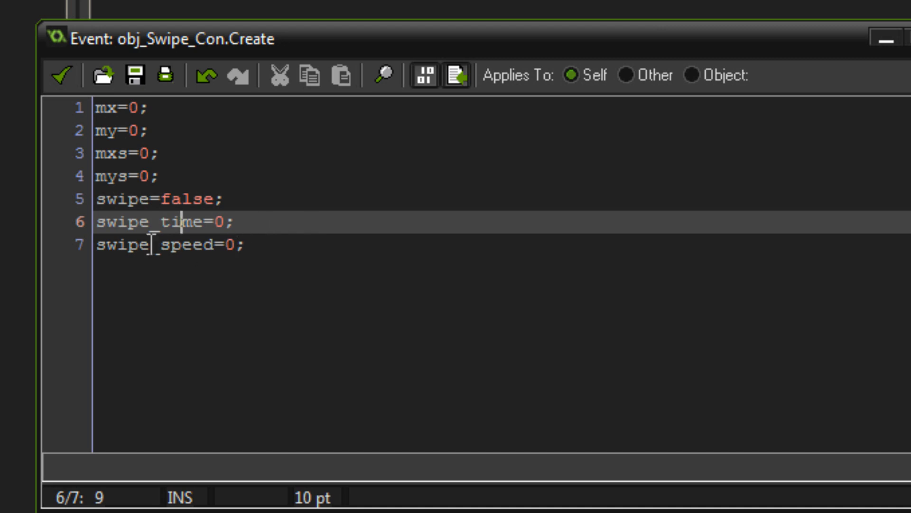
click(248, 244)
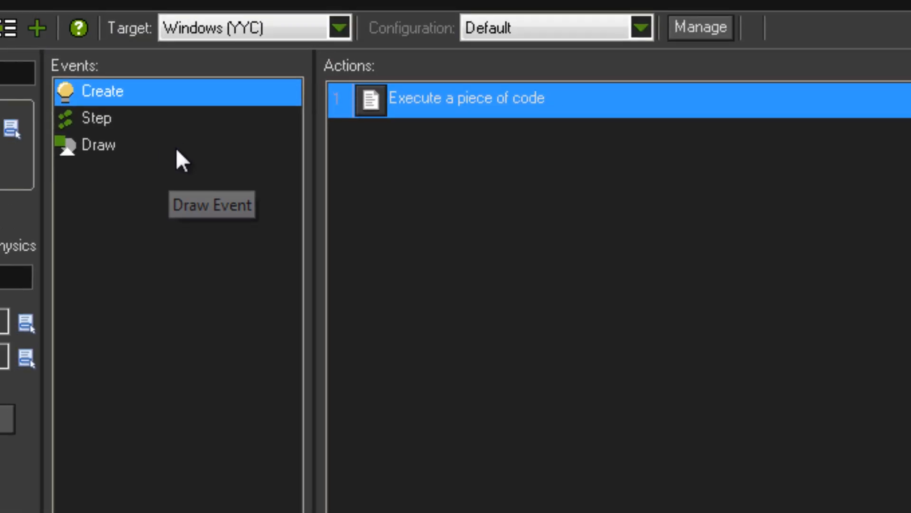
click(99, 145)
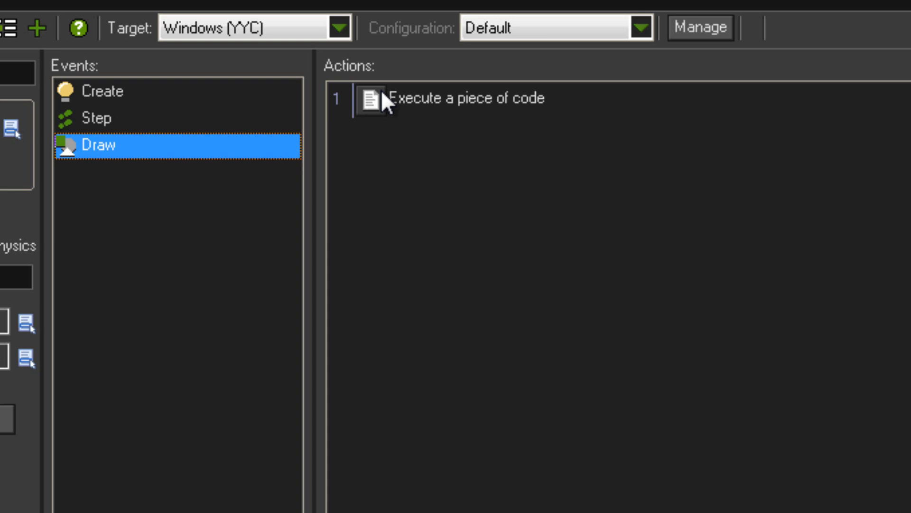
double_click(383, 98)
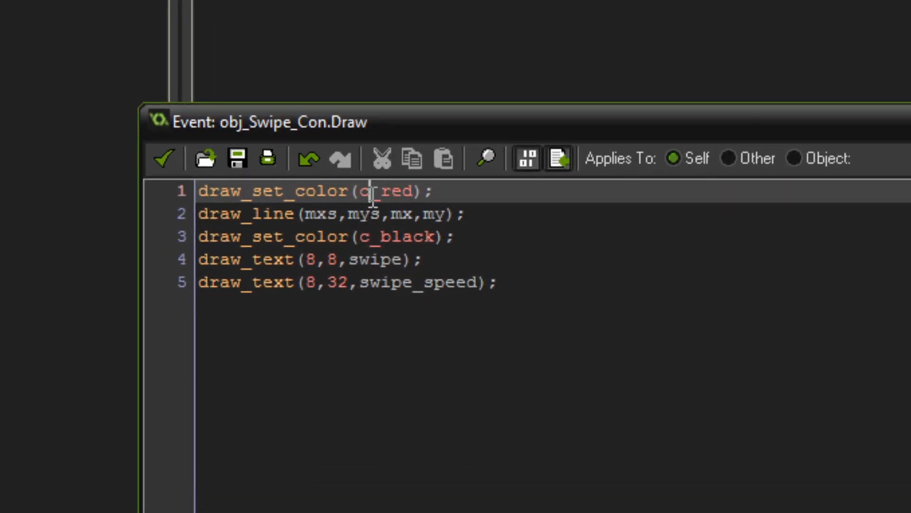
double_click(383, 191)
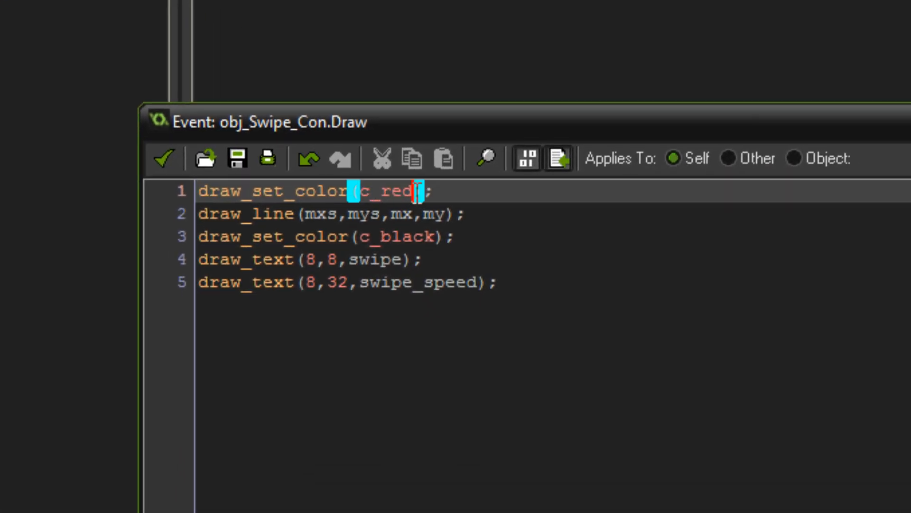
click(319, 212)
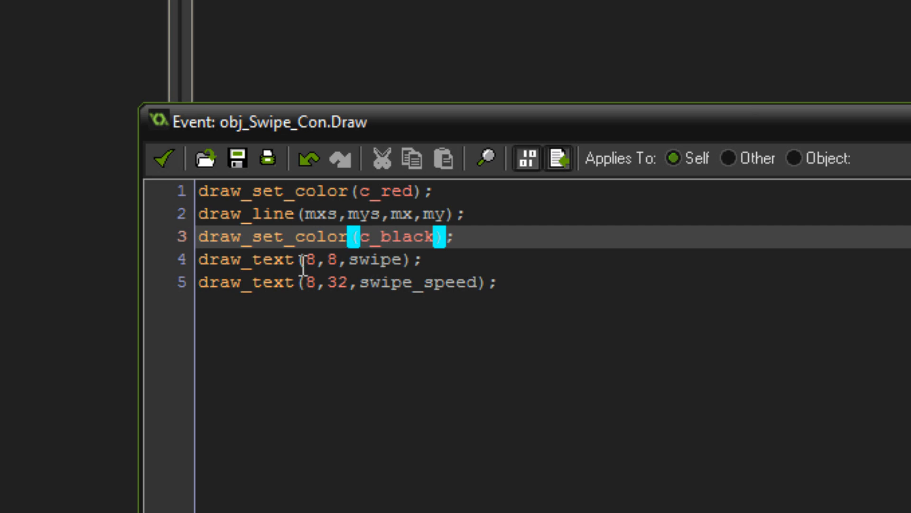
click(317, 260)
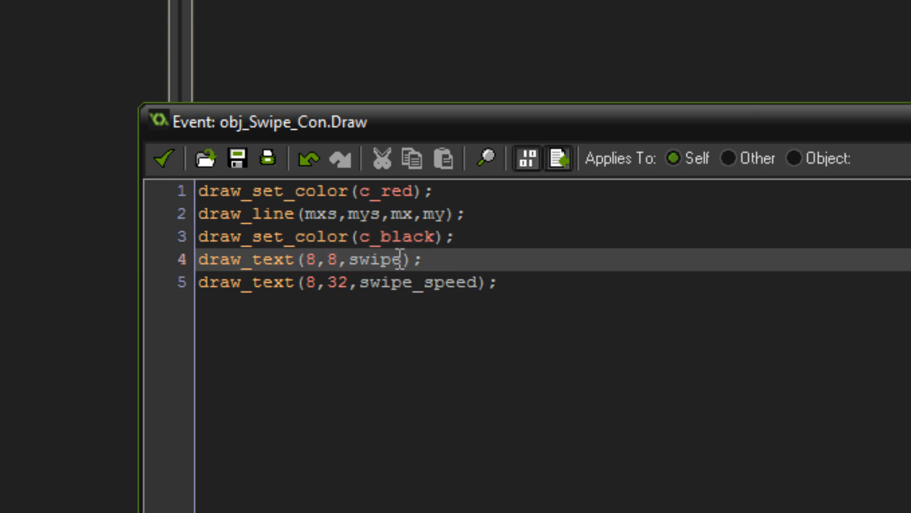
double_click(378, 259)
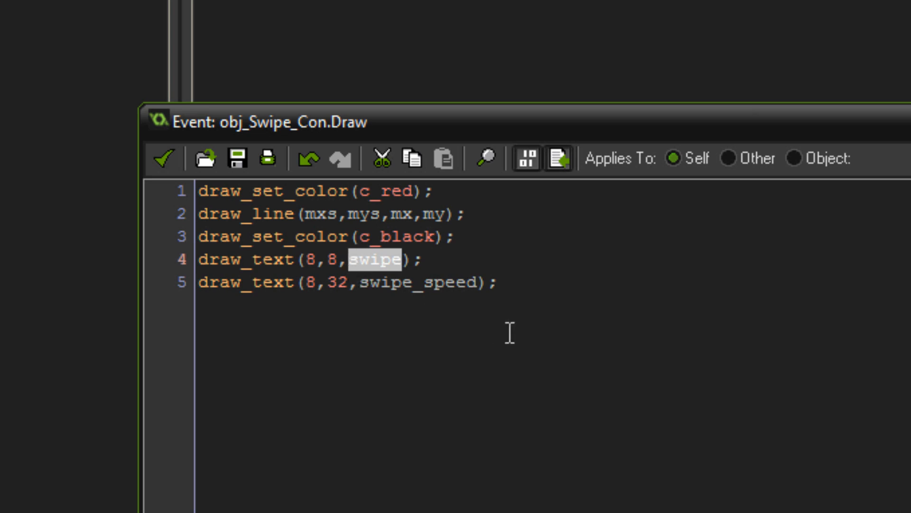
click(500, 283)
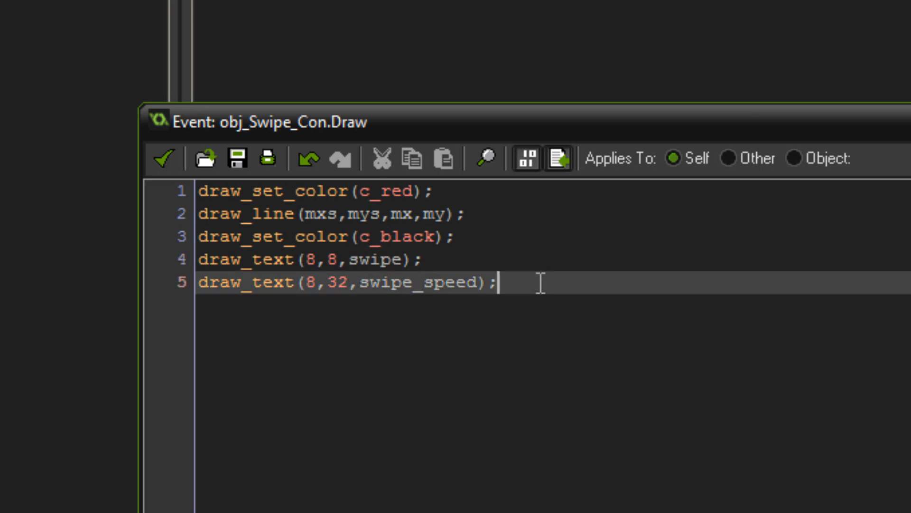
mouse_move(113, 308)
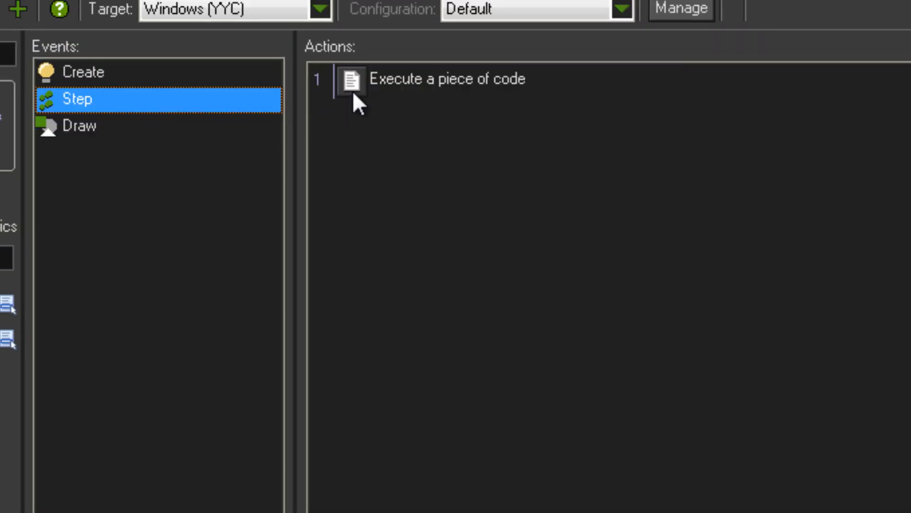
click(447, 78)
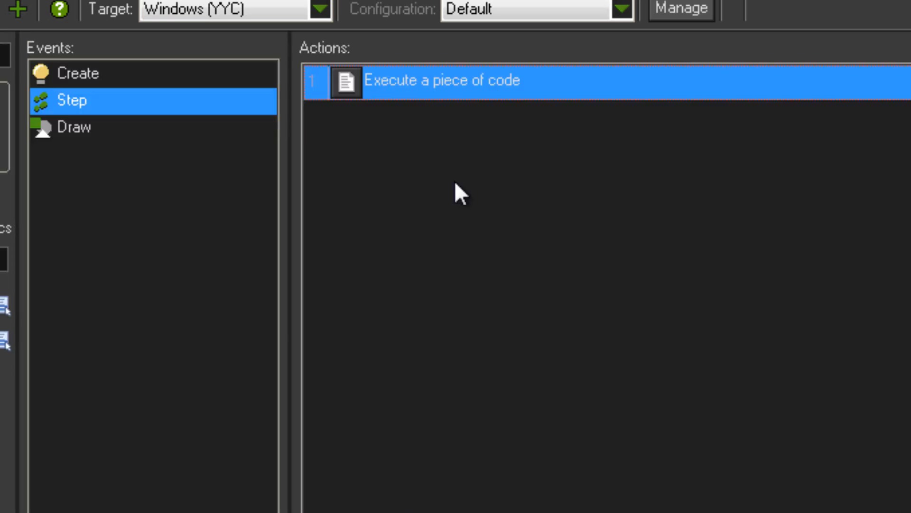
double_click(440, 80)
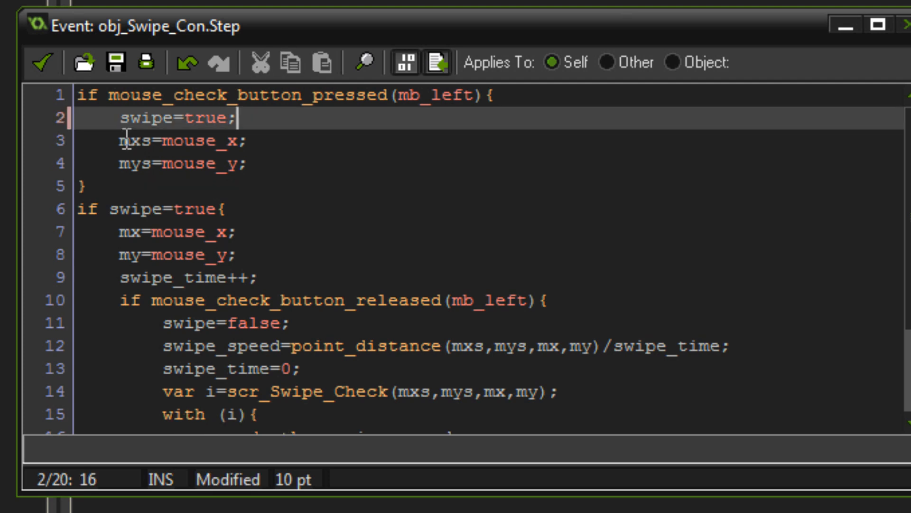
click(250, 140)
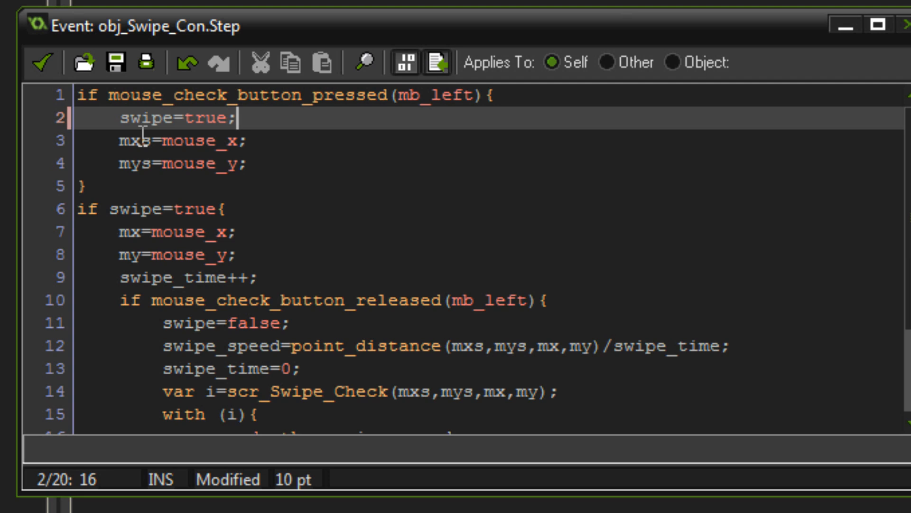
click(215, 140)
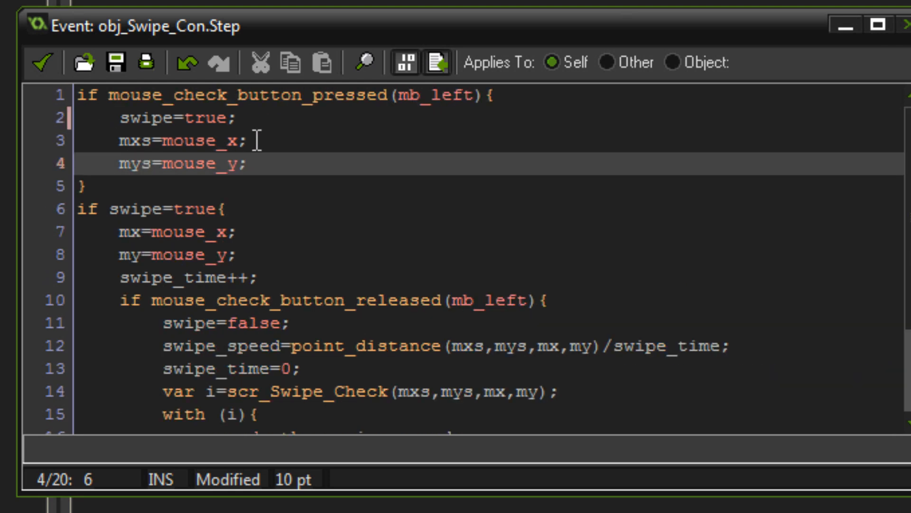
scroll(down, 3)
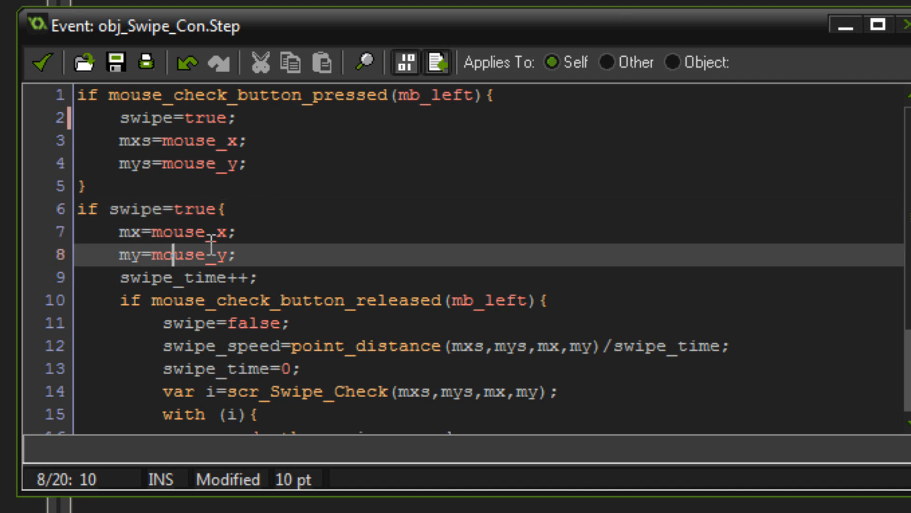
scroll(down, 3)
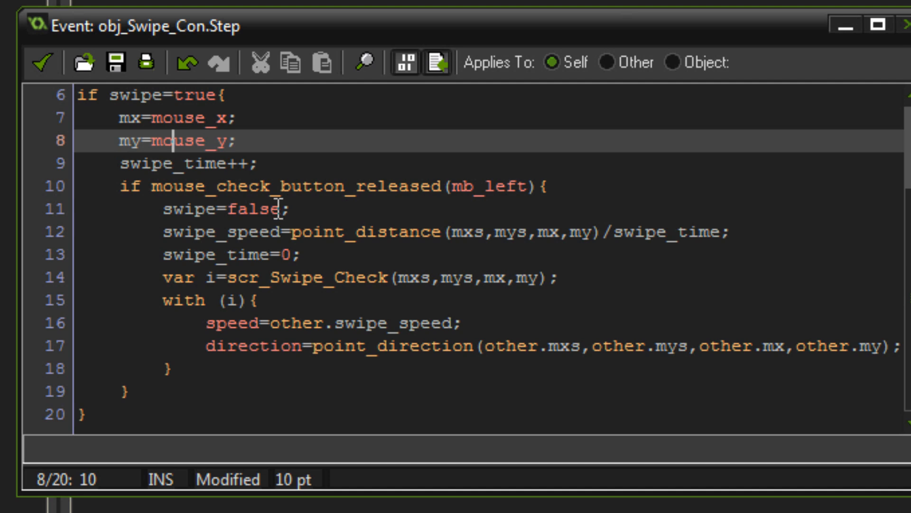
click(227, 164)
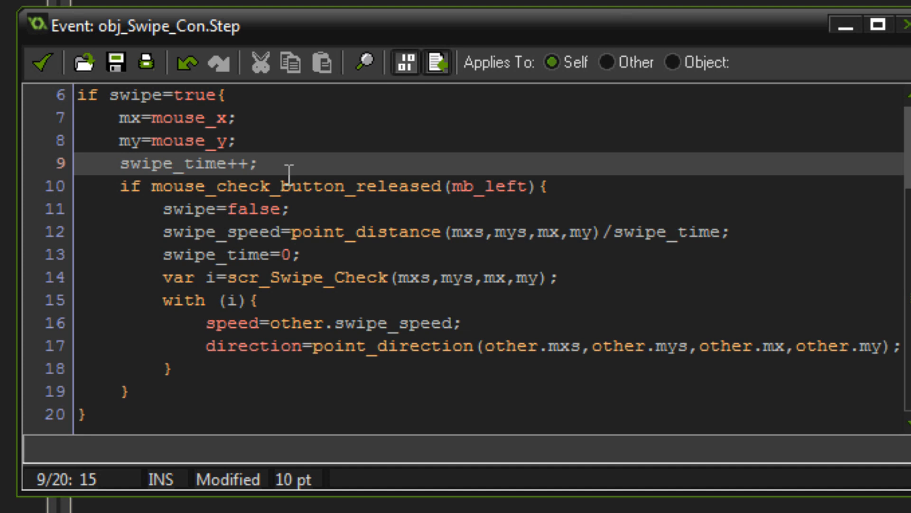
click(477, 186)
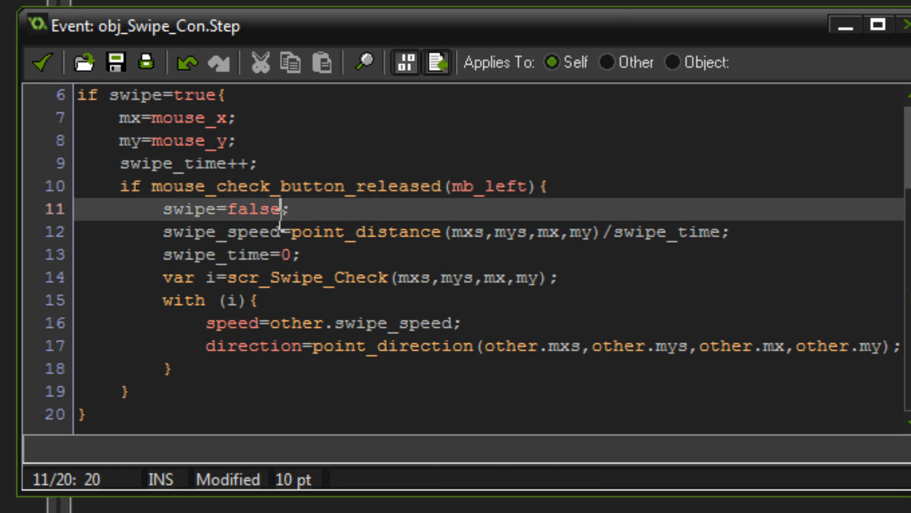
click(470, 231)
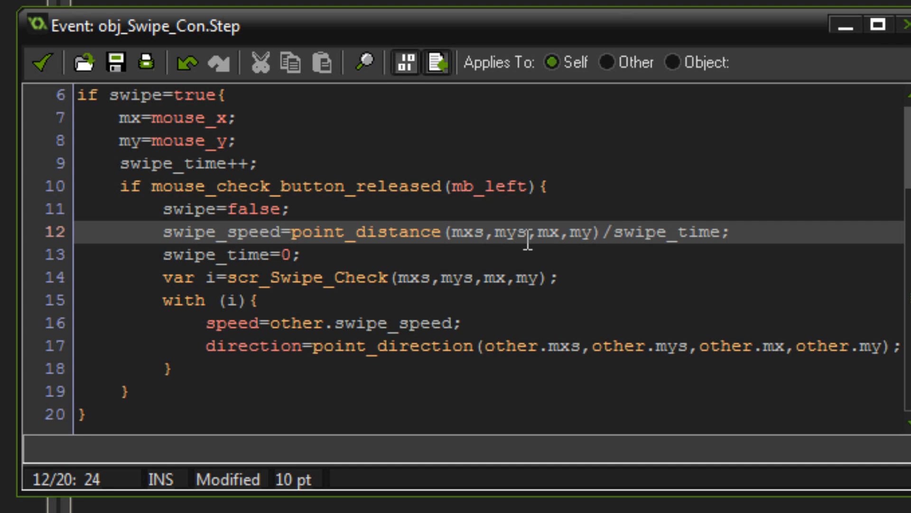
mouse_move(545, 235)
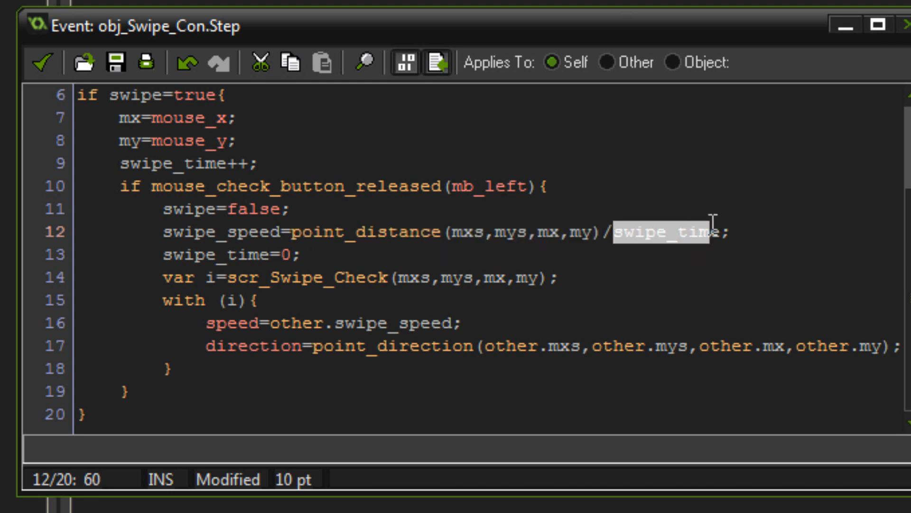
click(724, 232)
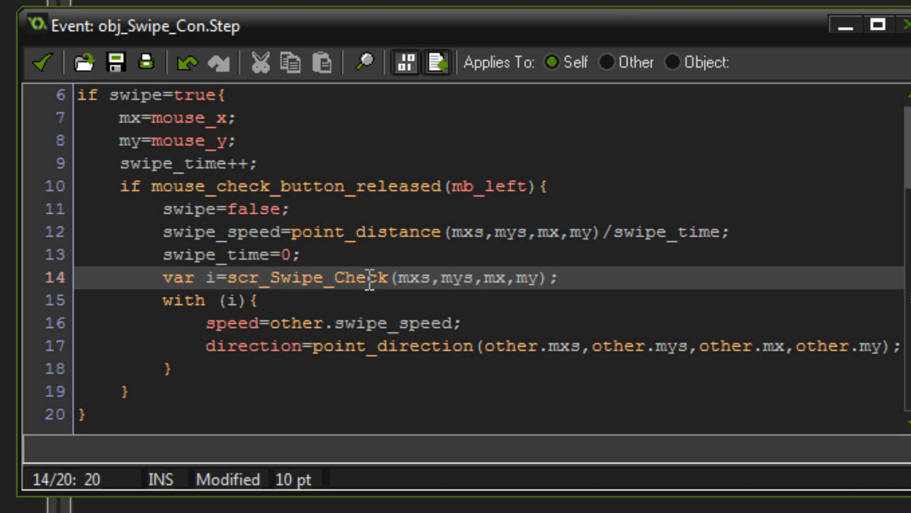
click(453, 277)
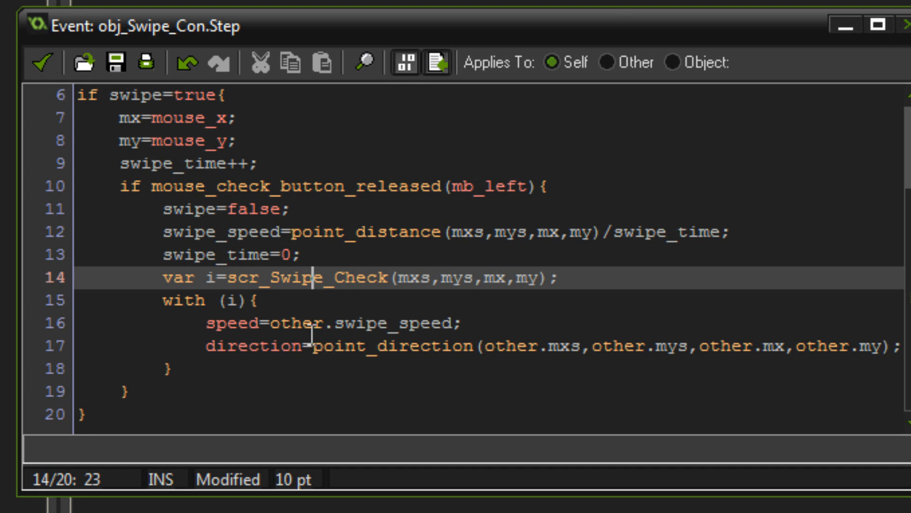
click(313, 323)
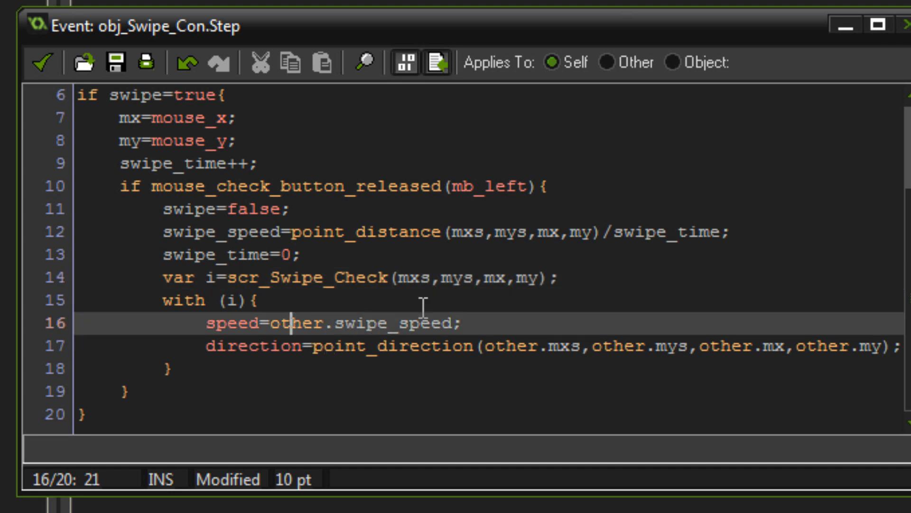
mouse_move(508, 298)
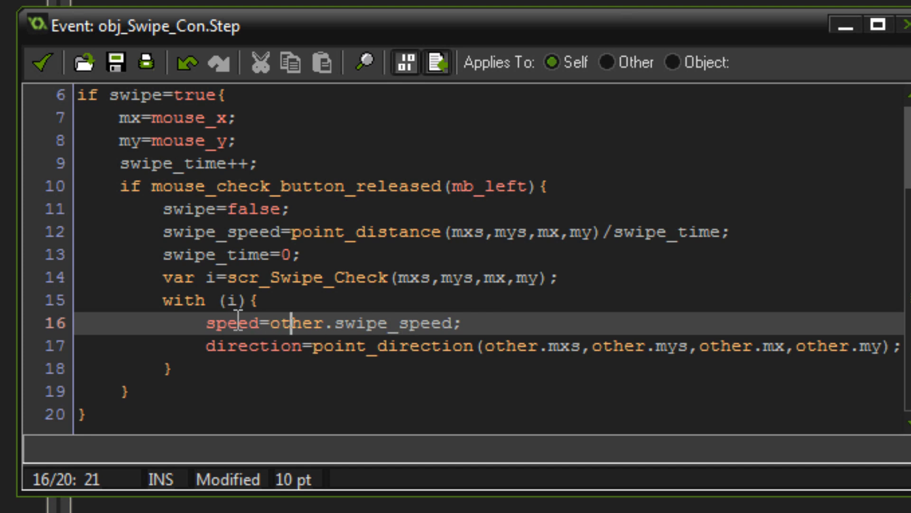
click(354, 346)
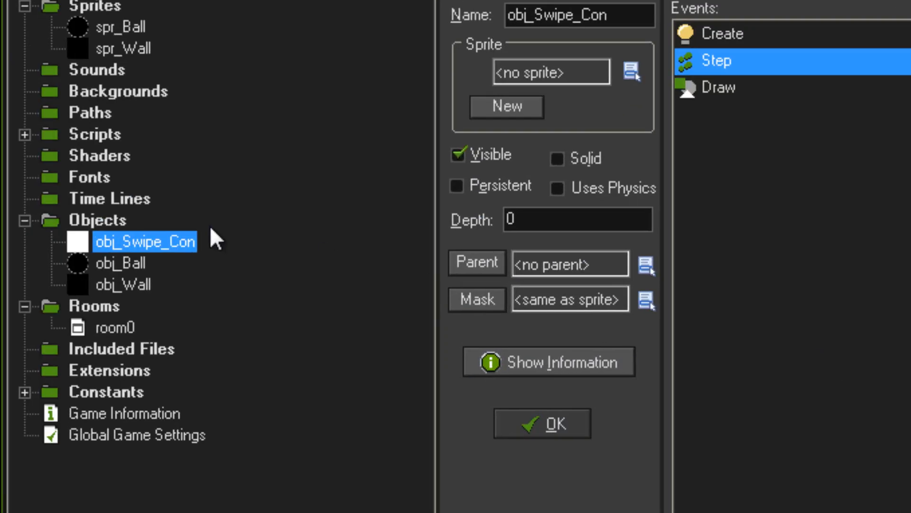
mouse_move(32, 157)
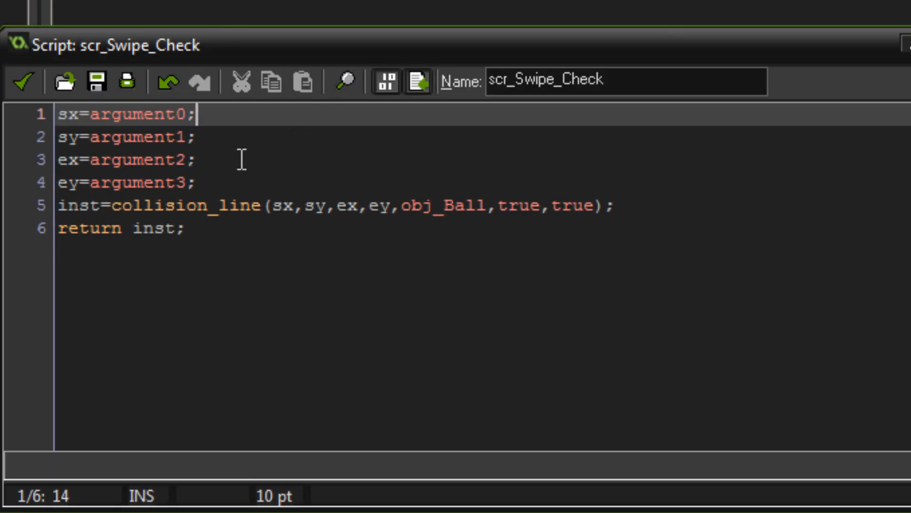
Read scr_Swipe_Check's collision_line code returning the hit obj_Ball instance, then close it
click(69, 114)
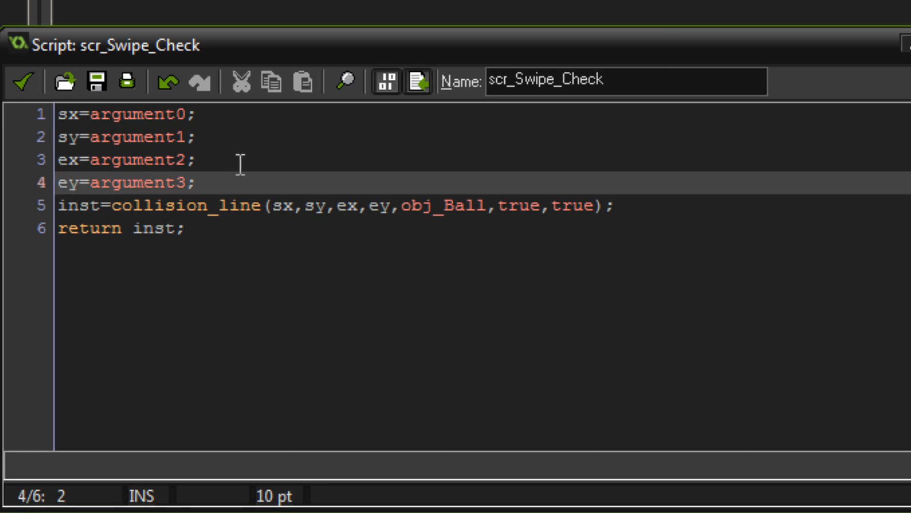
mouse_move(212, 229)
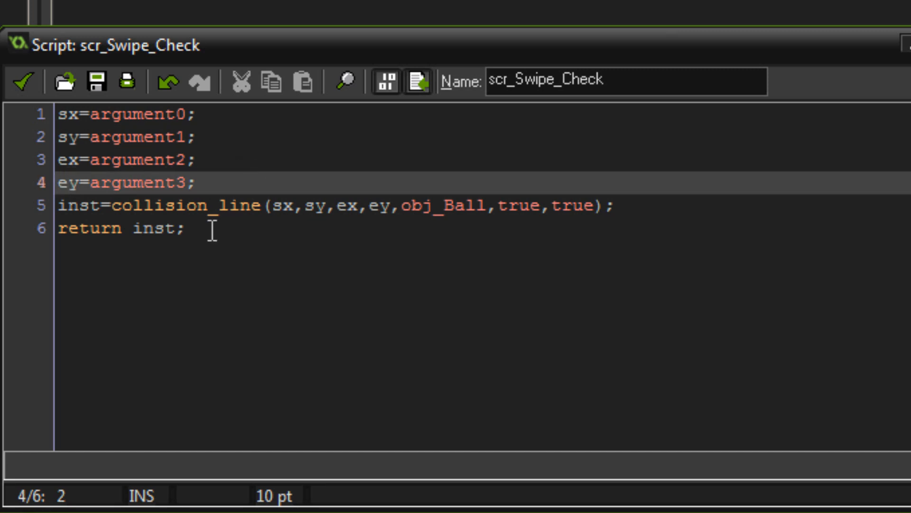
click(218, 206)
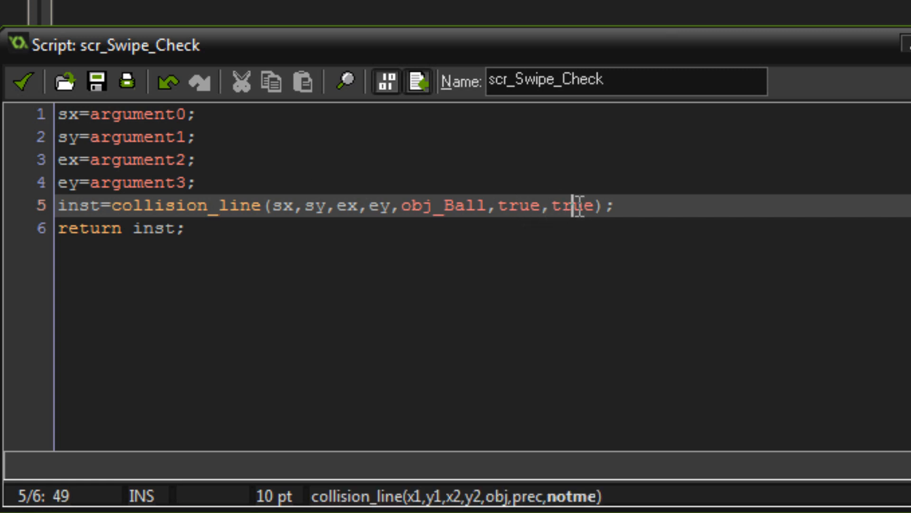
mouse_move(302, 241)
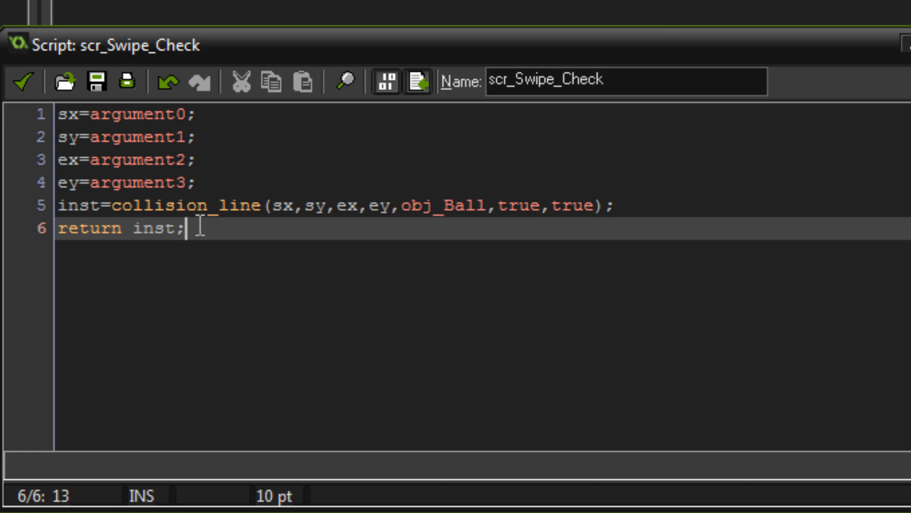
click(326, 205)
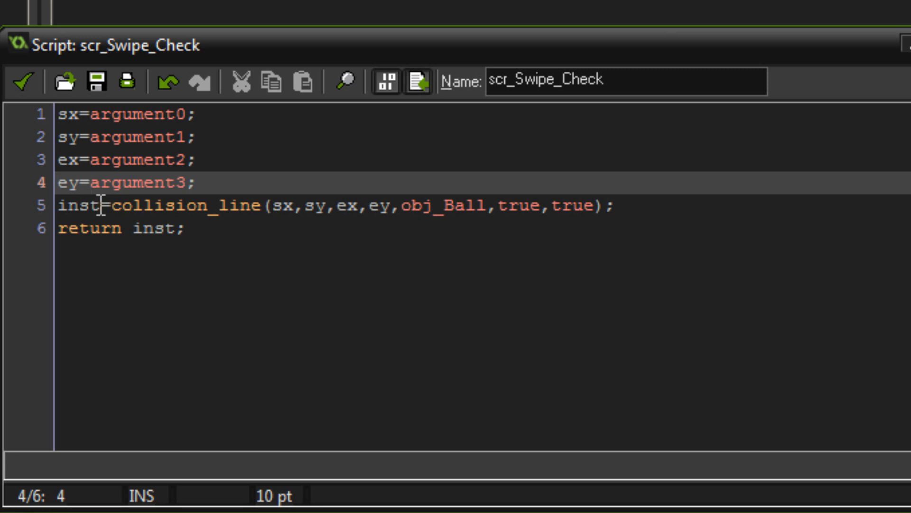
double_click(80, 205)
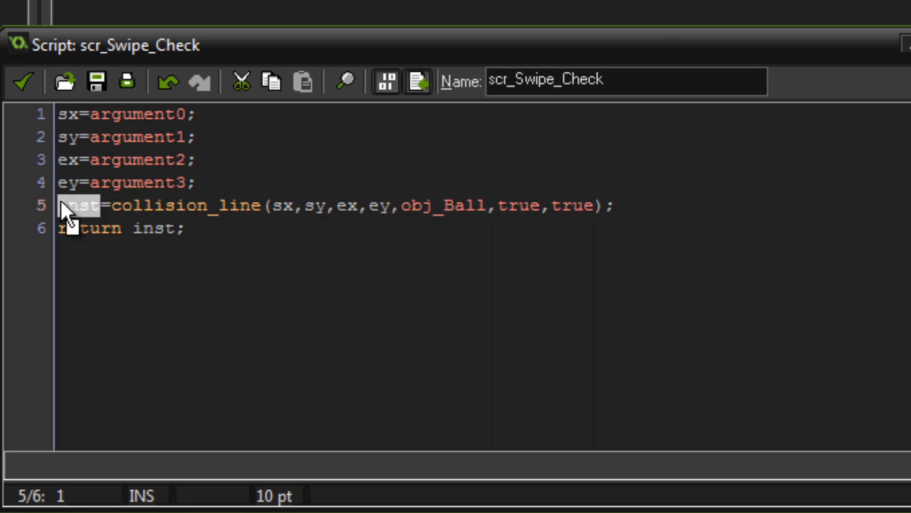
click(153, 227)
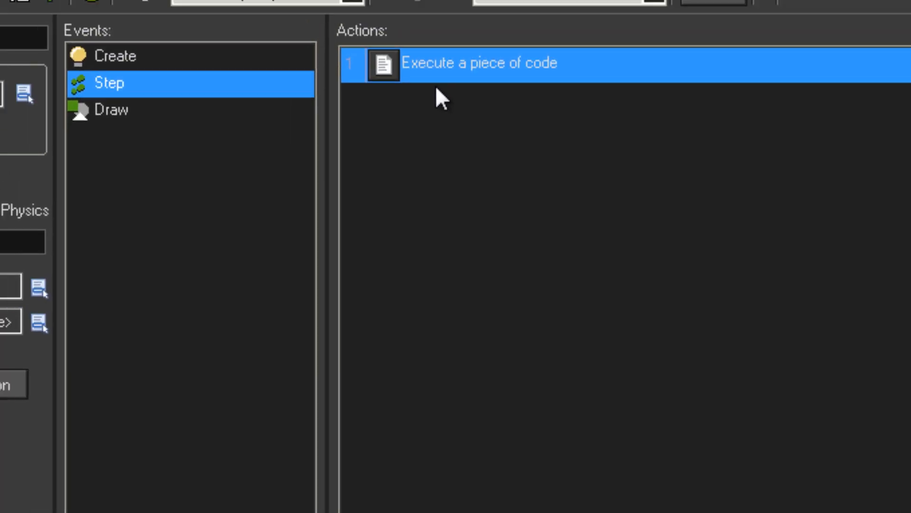
Reopen obj_Swipe_Con's Step code showing the scr_Swipe_Check release branch
double_click(476, 63)
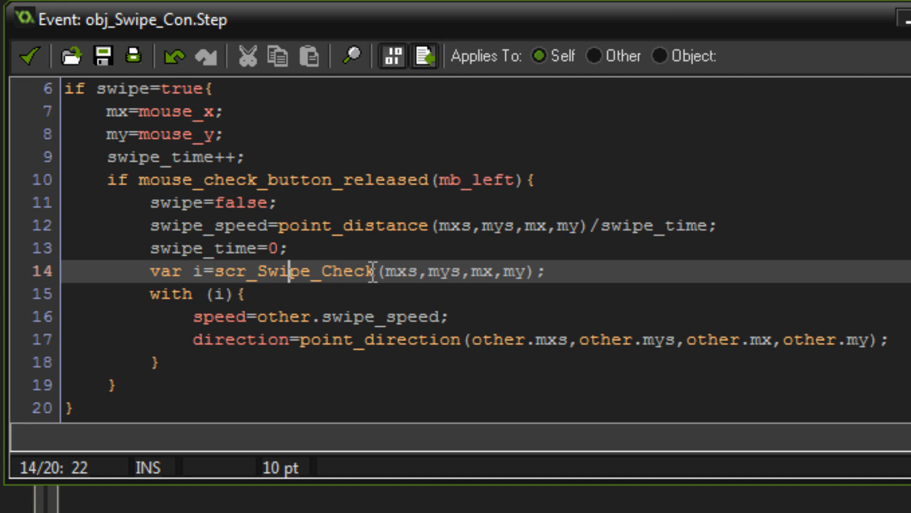
mouse_move(213, 294)
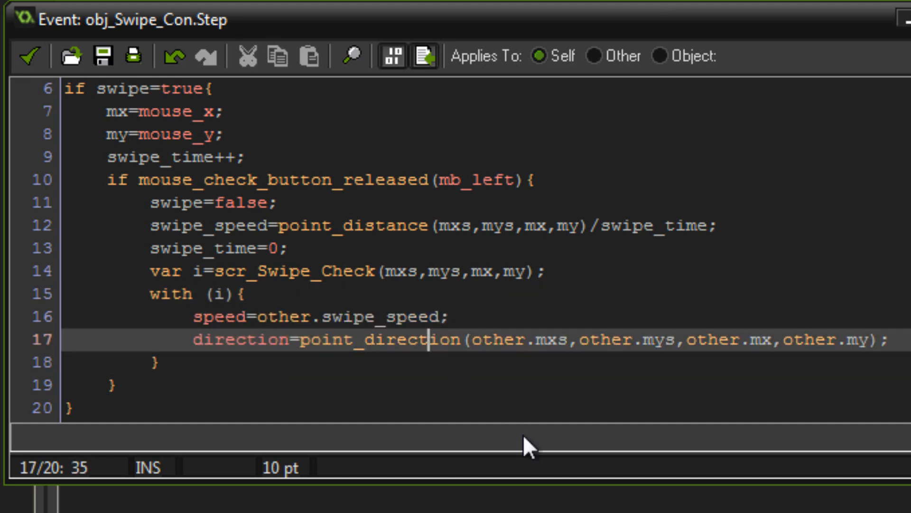
mouse_move(469, 291)
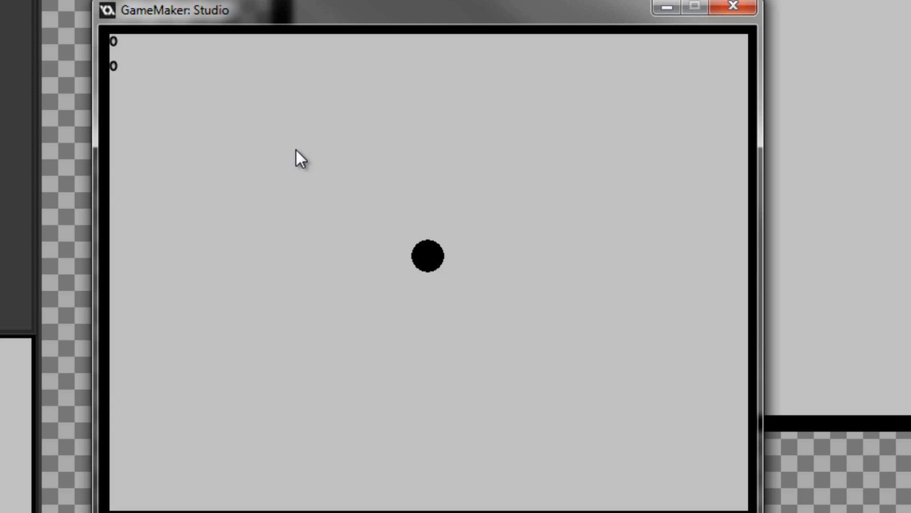
Swipe across the top of the running room, drawing a red line with swipe_speed 1.82
drag(166, 102, 477, 142)
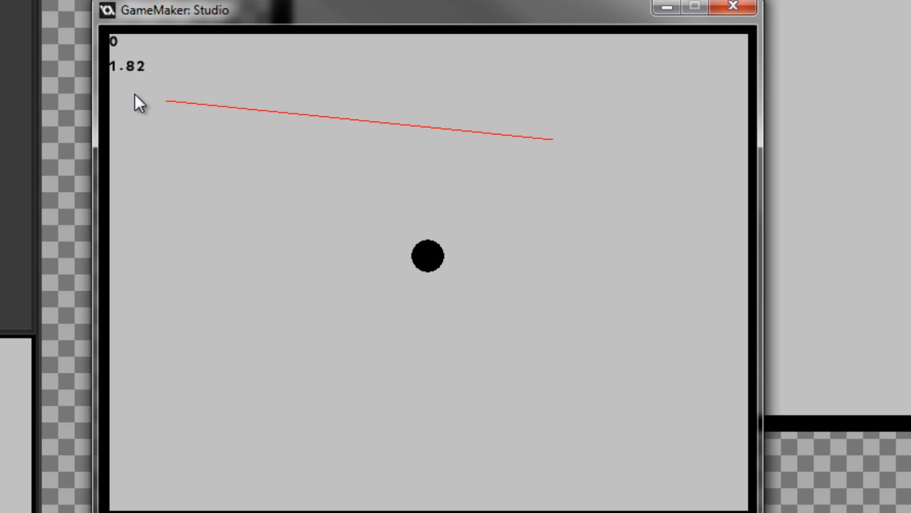
mouse_move(144, 97)
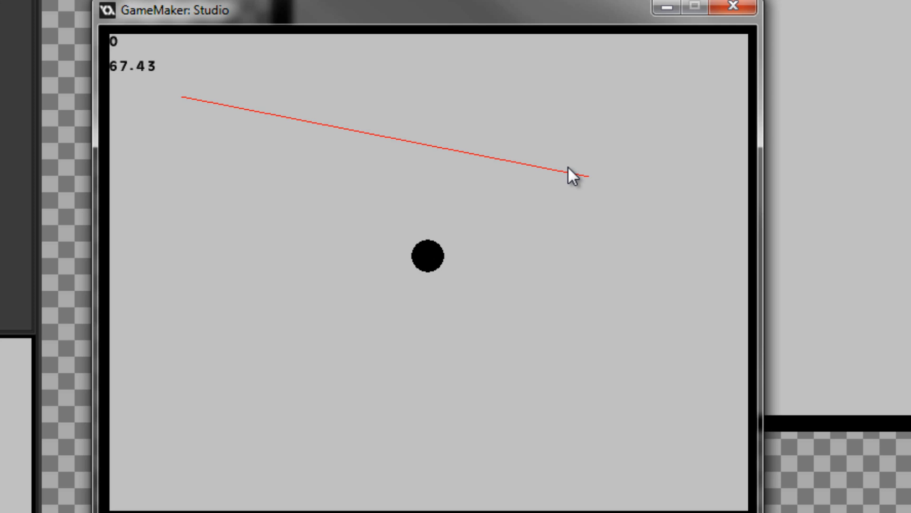
mouse_move(435, 358)
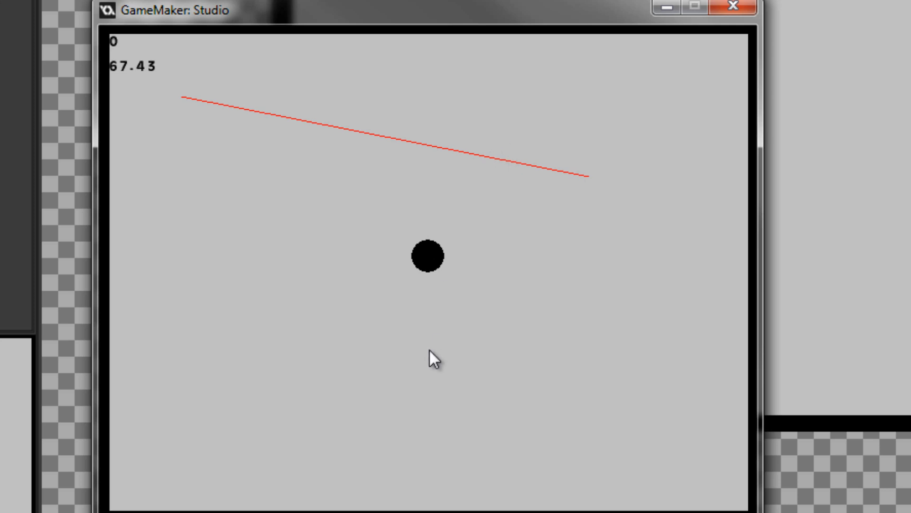